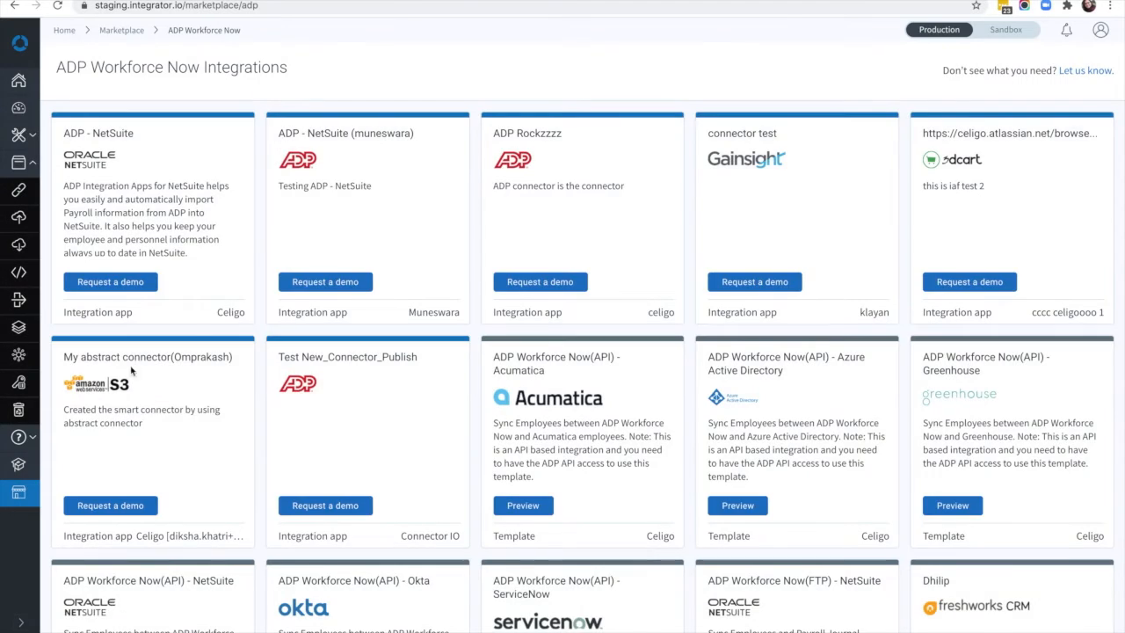
Scroll to the Hire to Retire - ADP template and choose Install now.
scroll(down, 3)
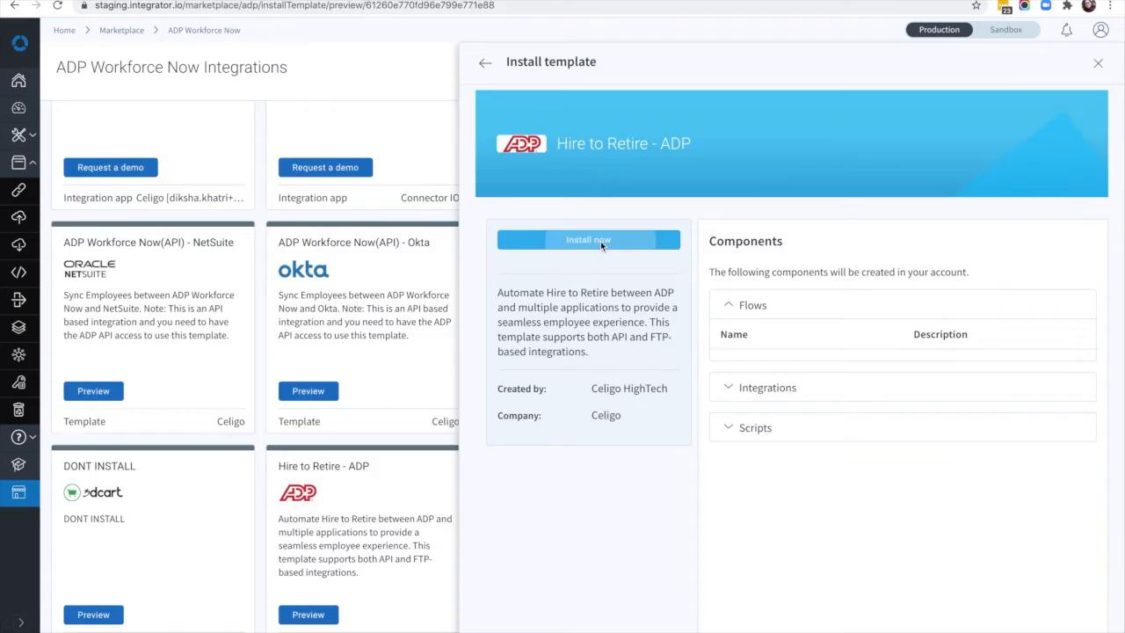
click(588, 239)
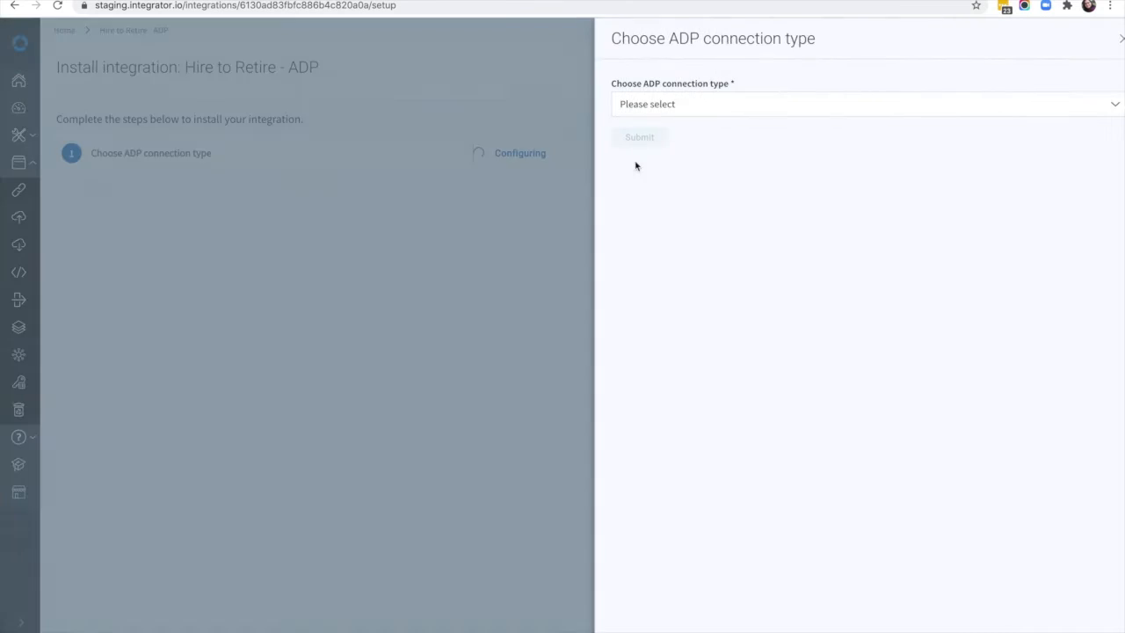
Set the ADP connection type to API, then reuse an existing ADP Workforce Now connection.
click(865, 104)
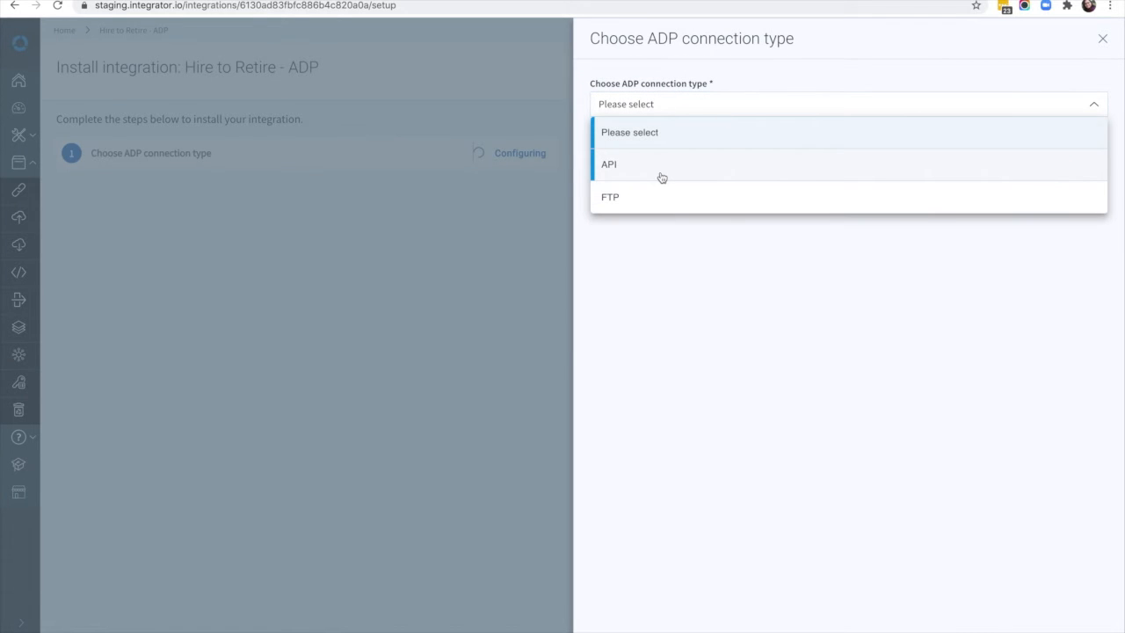
click(609, 164)
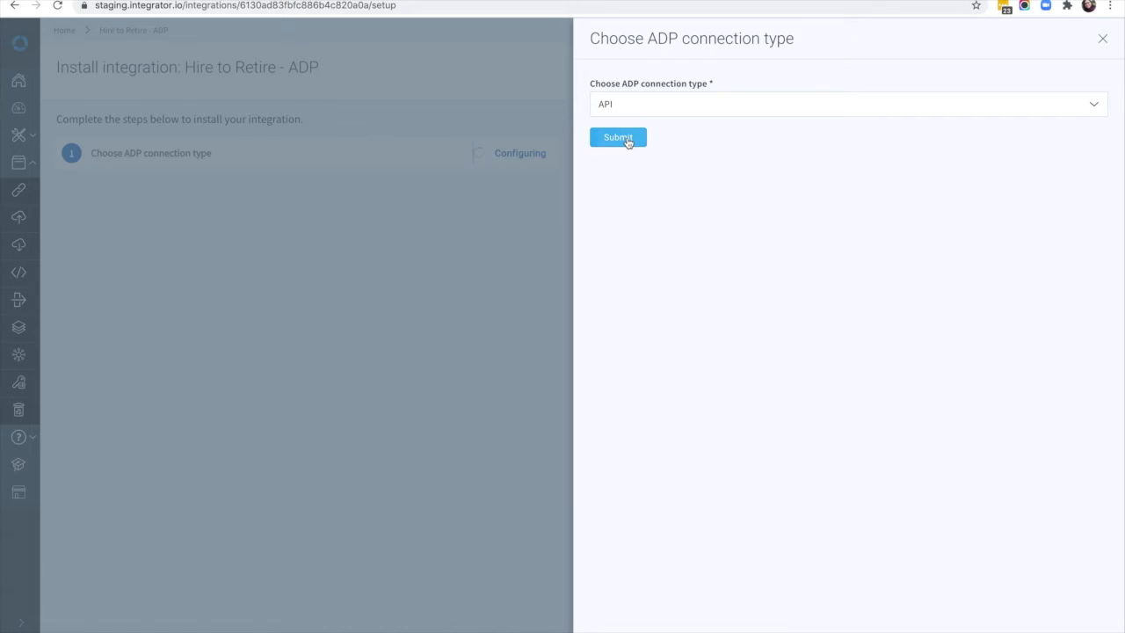
click(618, 137)
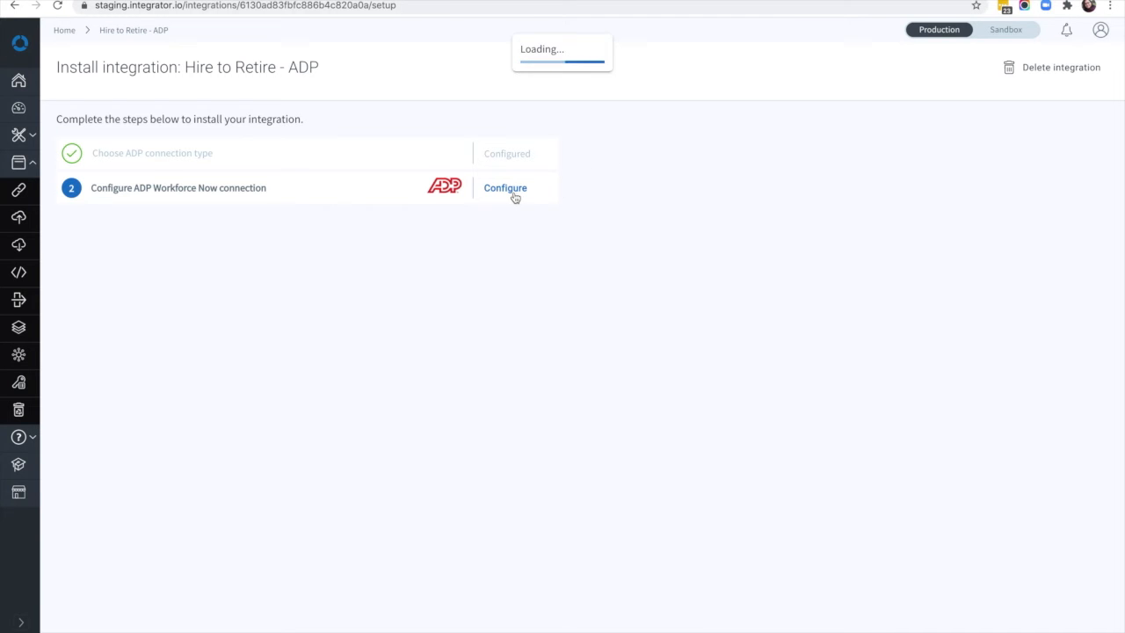
click(504, 187)
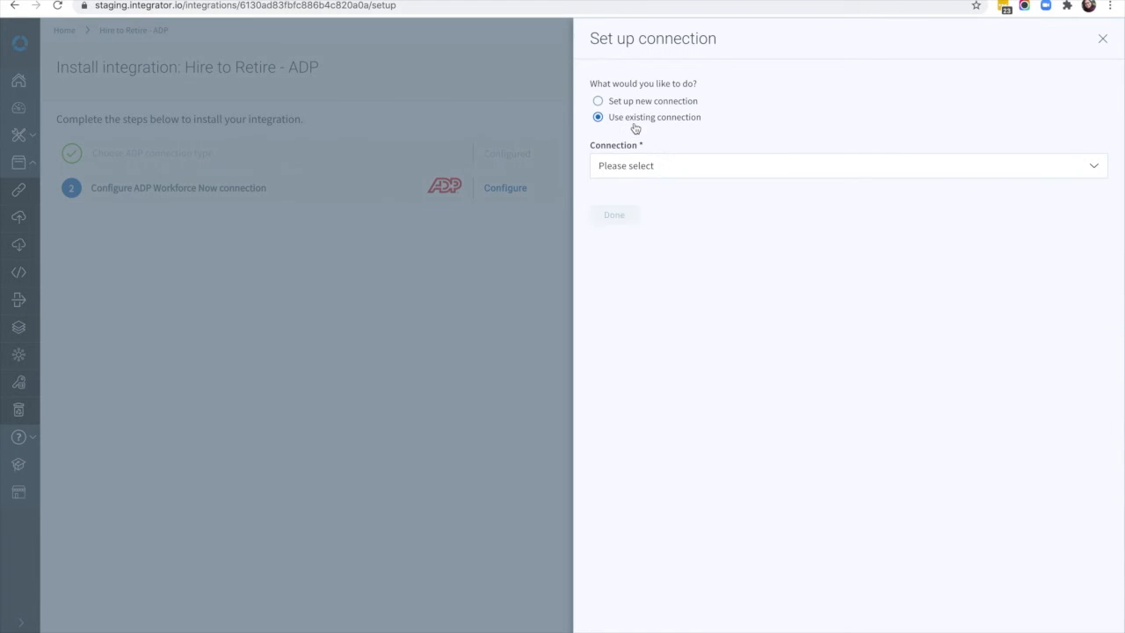
click(613, 215)
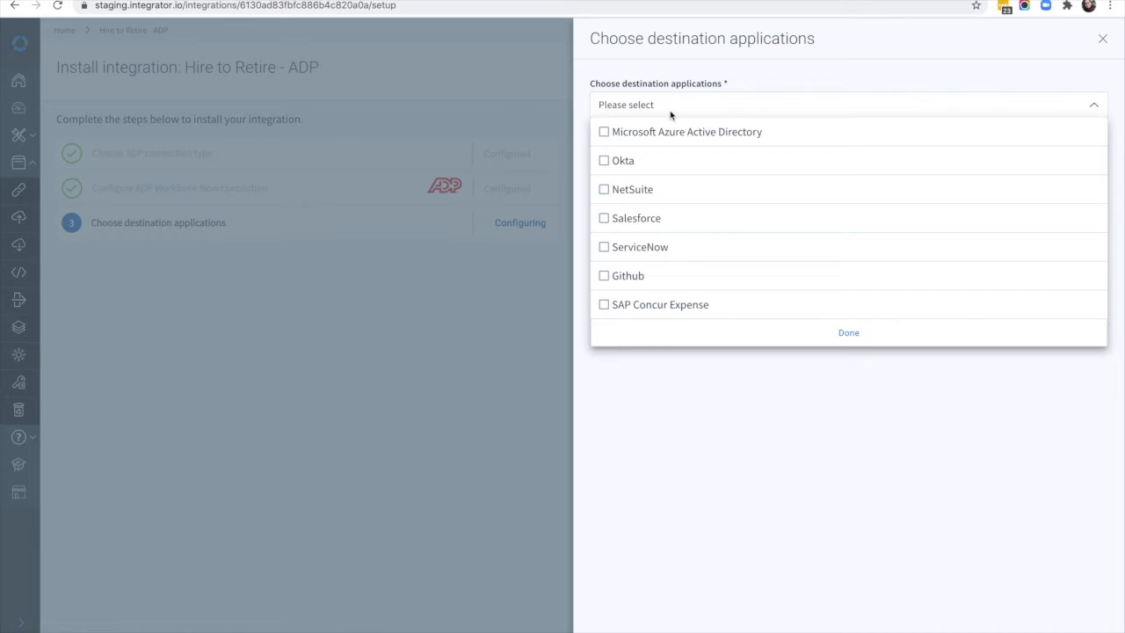
mouse_move(625, 275)
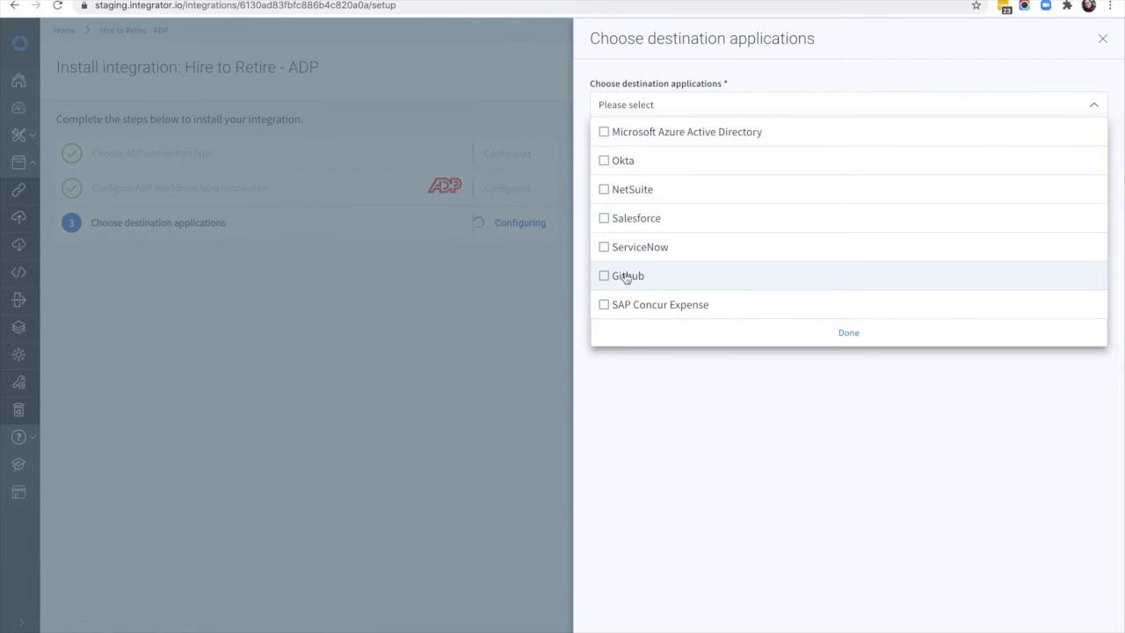
Select GitHub as a destination application for the install.
click(604, 275)
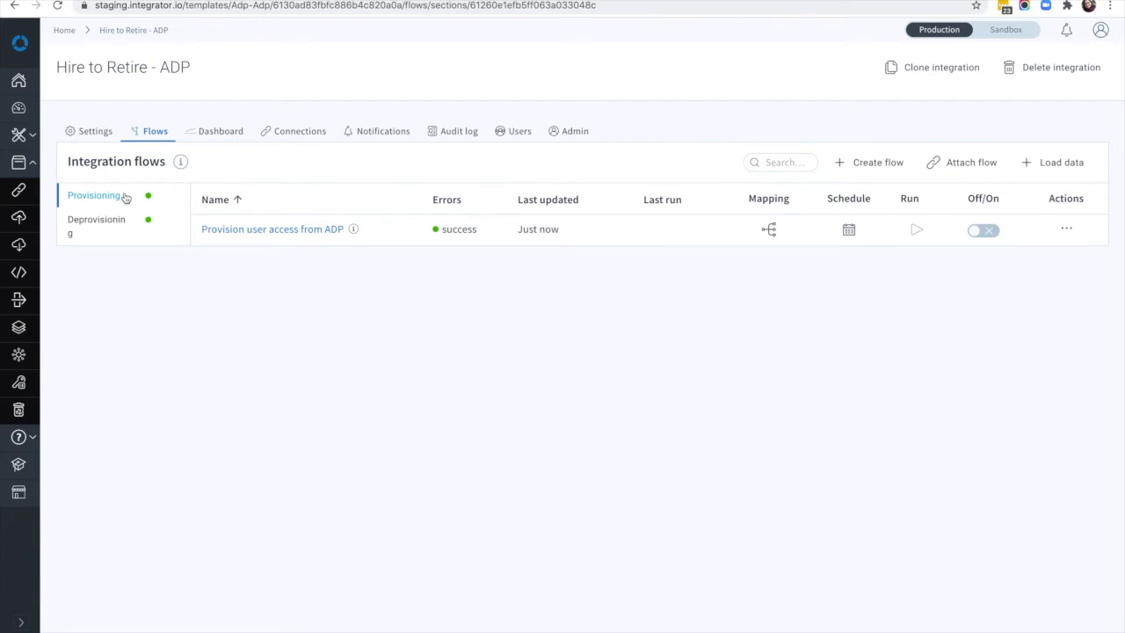
Expand the Provisioning flows, then list the ADP Workforce Now, GitHub, NetSuite and Zendesk connections.
click(272, 228)
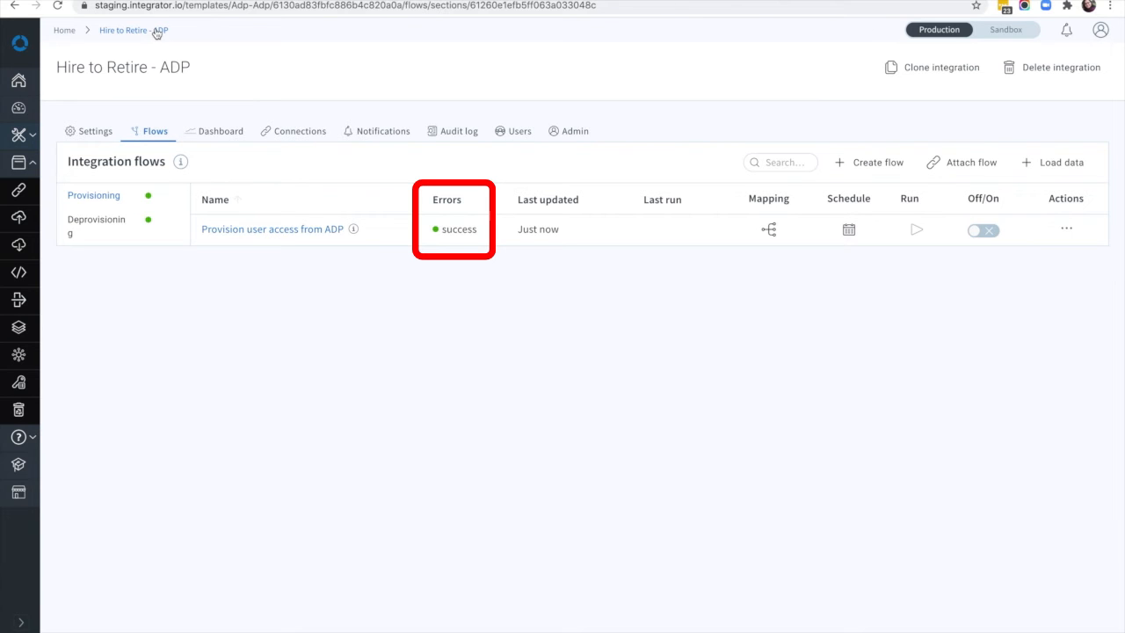
click(299, 130)
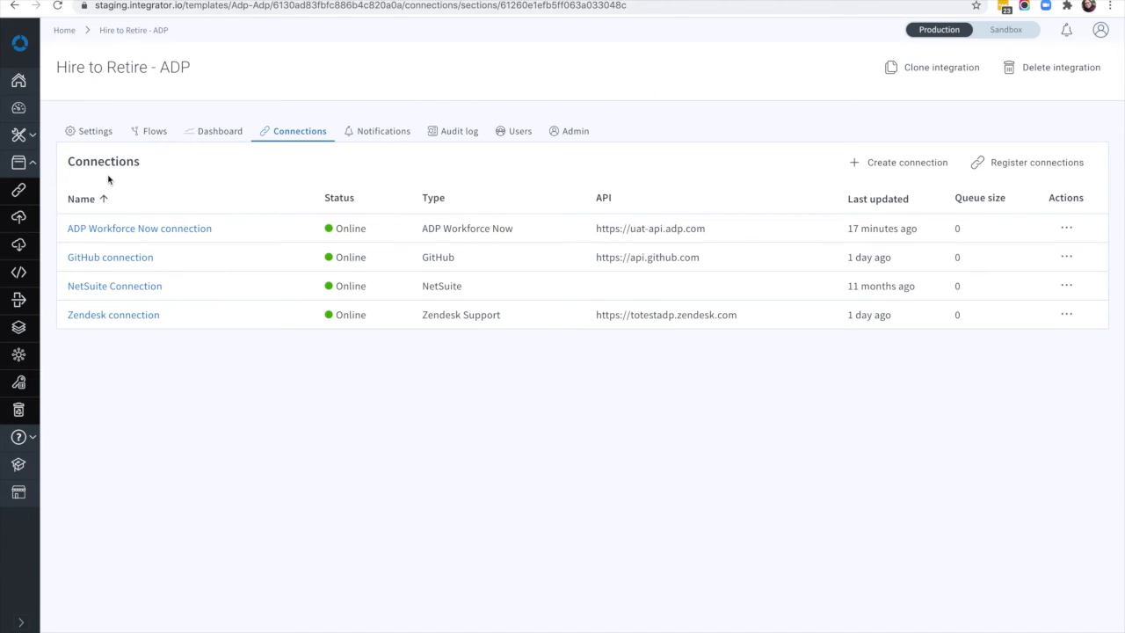
Add NetSuite from the Add application list under Settings > Provisioning.
click(95, 130)
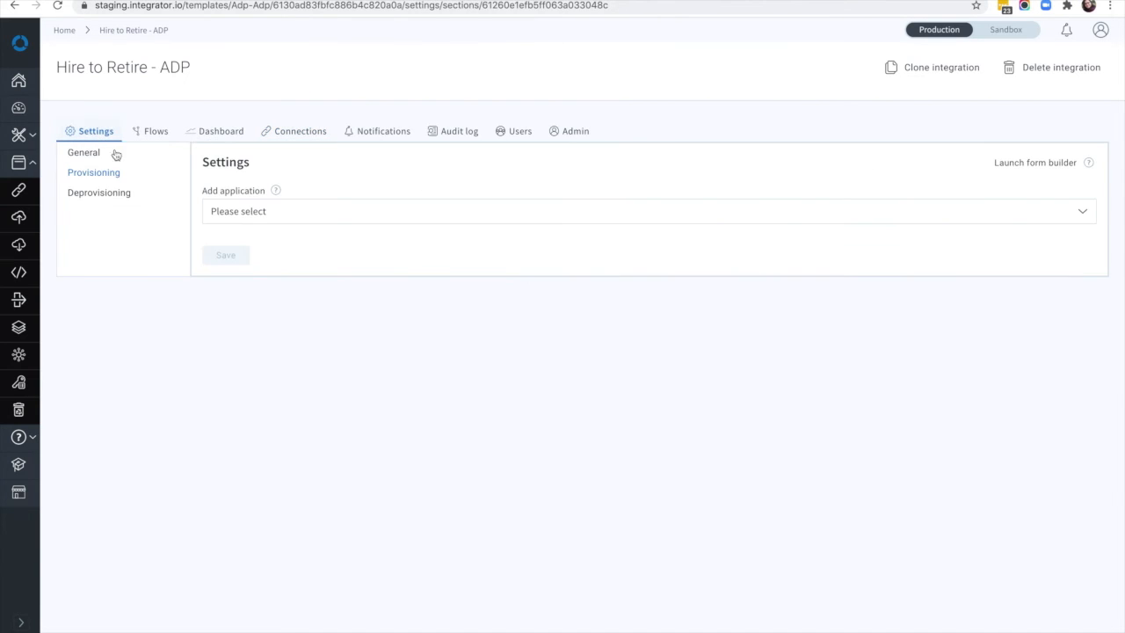
click(648, 211)
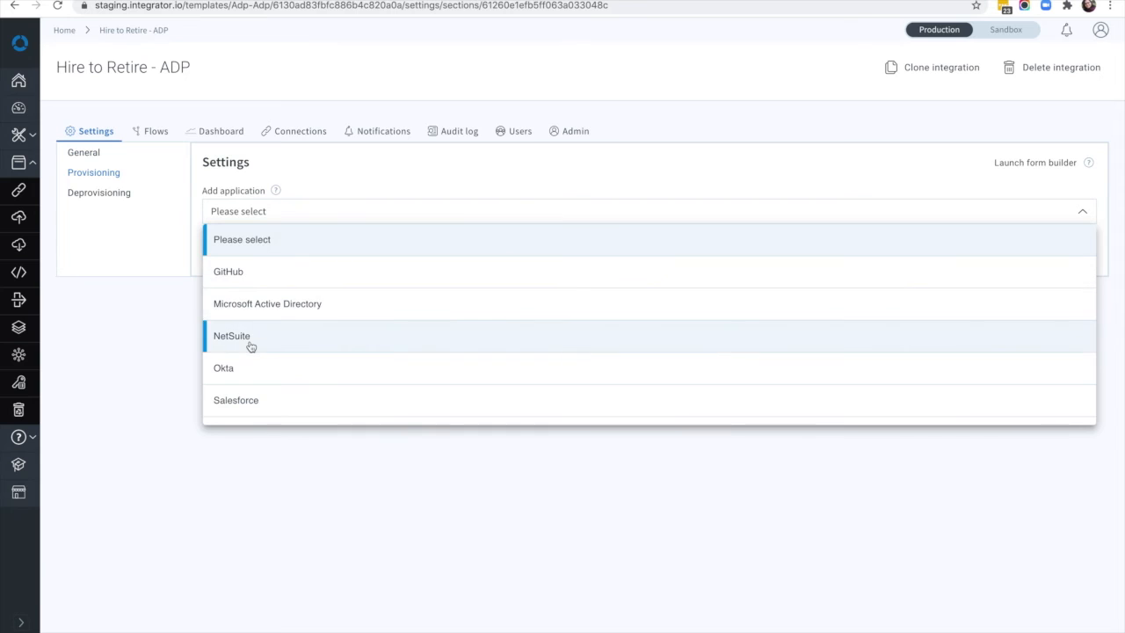
click(232, 334)
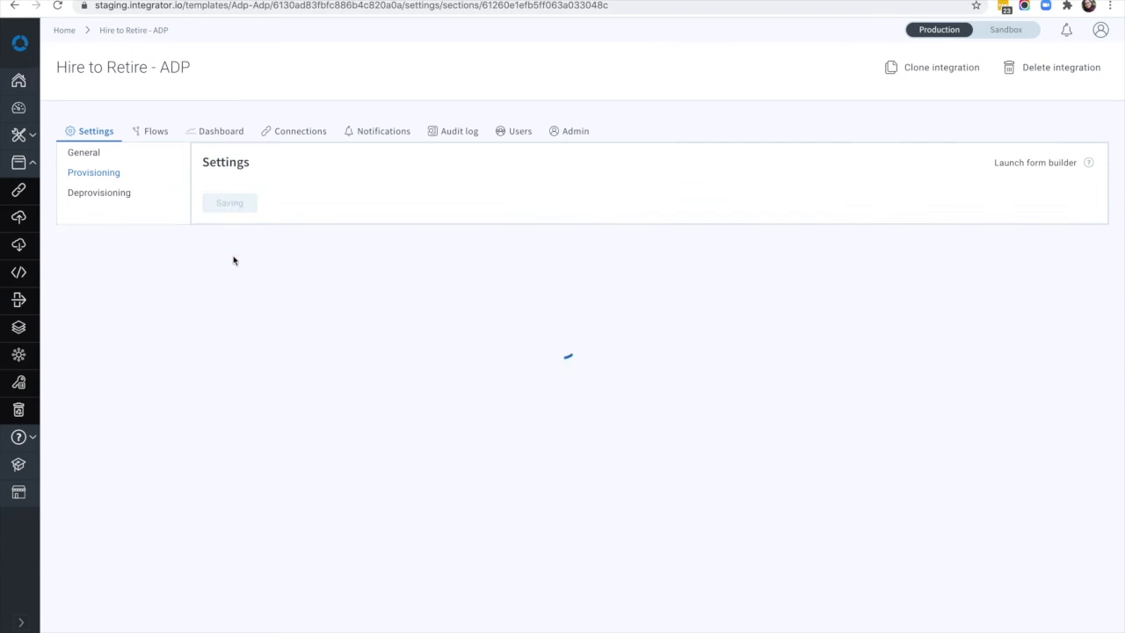